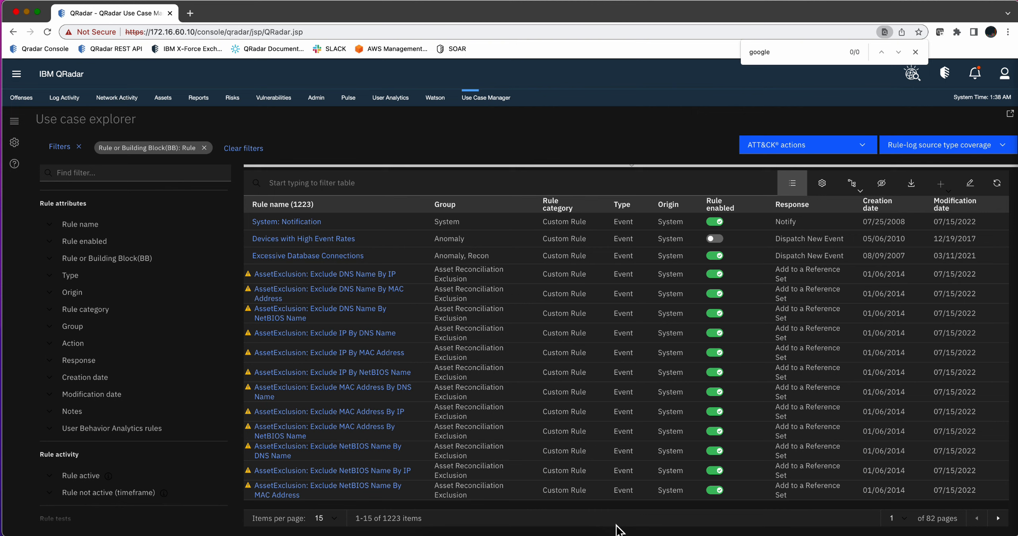
mouse_move(286, 120)
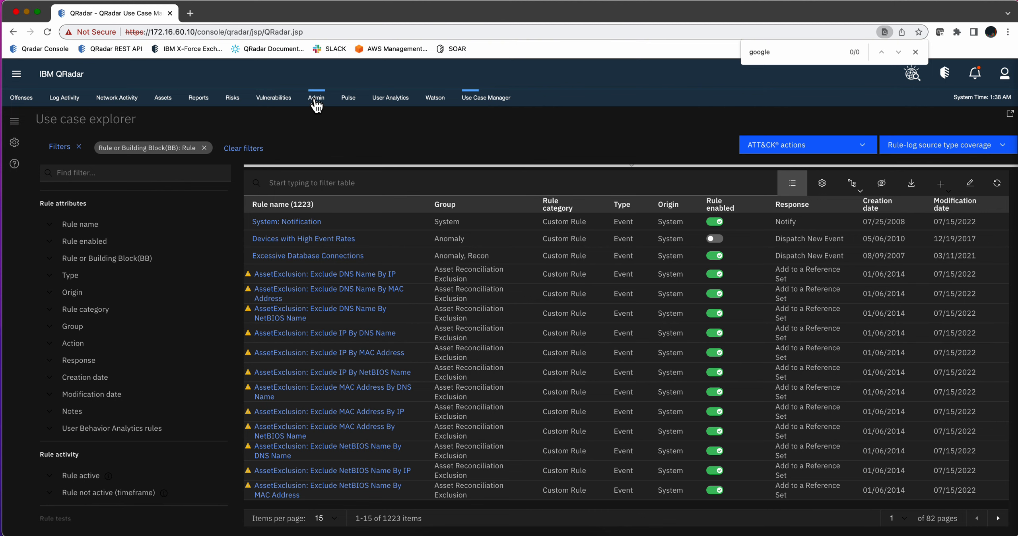
Reach the New Log Source wizard from Admin > QRadar Log Source Management > Log Sources
click(316, 97)
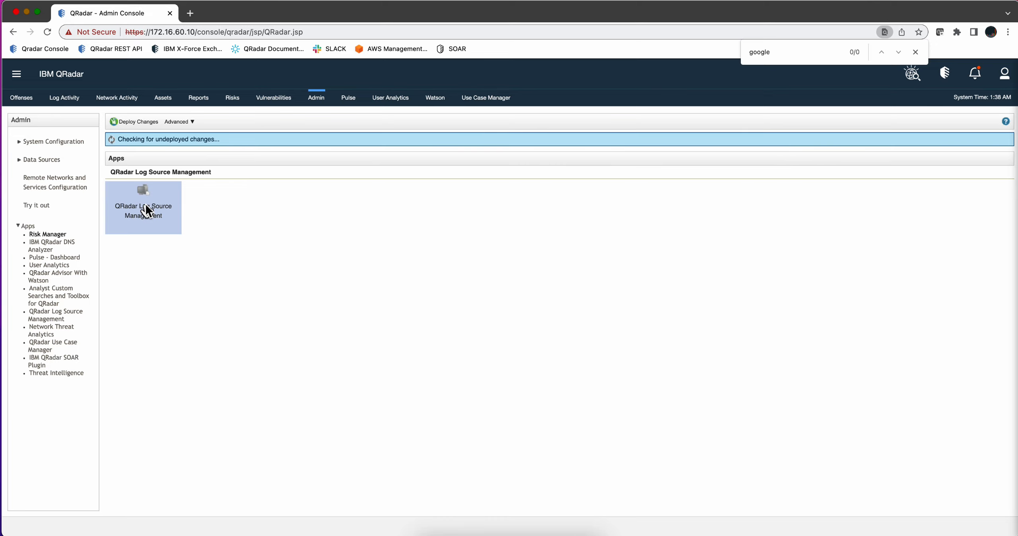
click(143, 203)
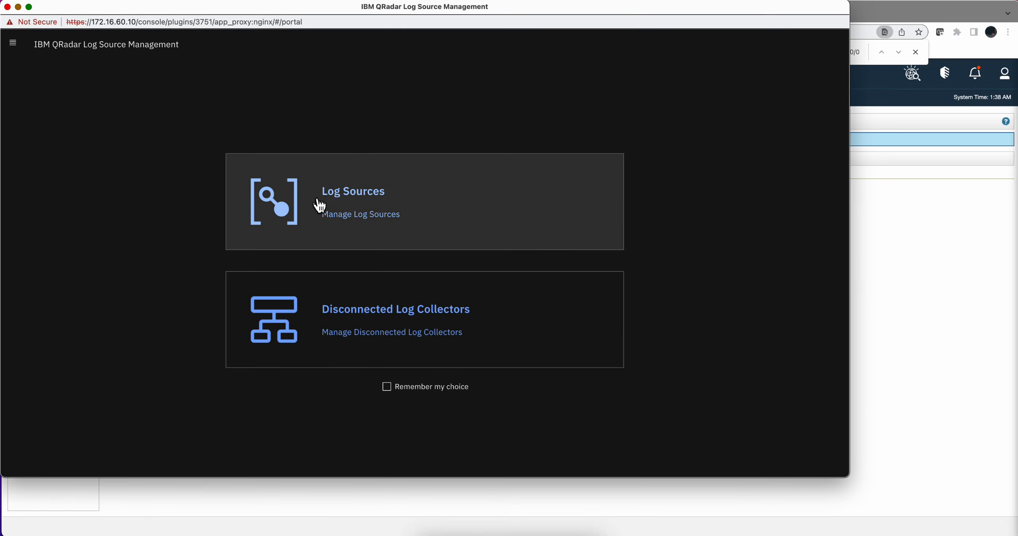
click(352, 191)
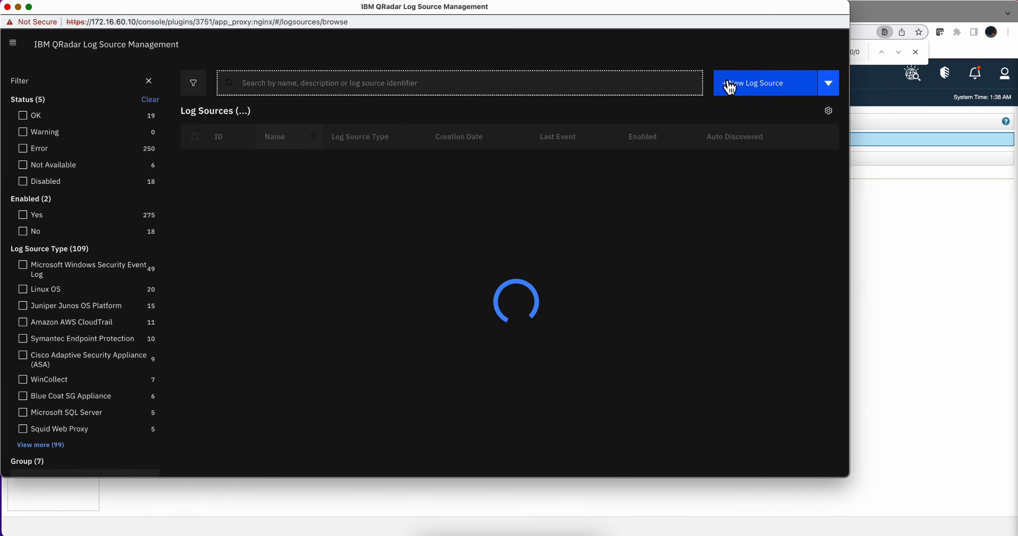
click(755, 83)
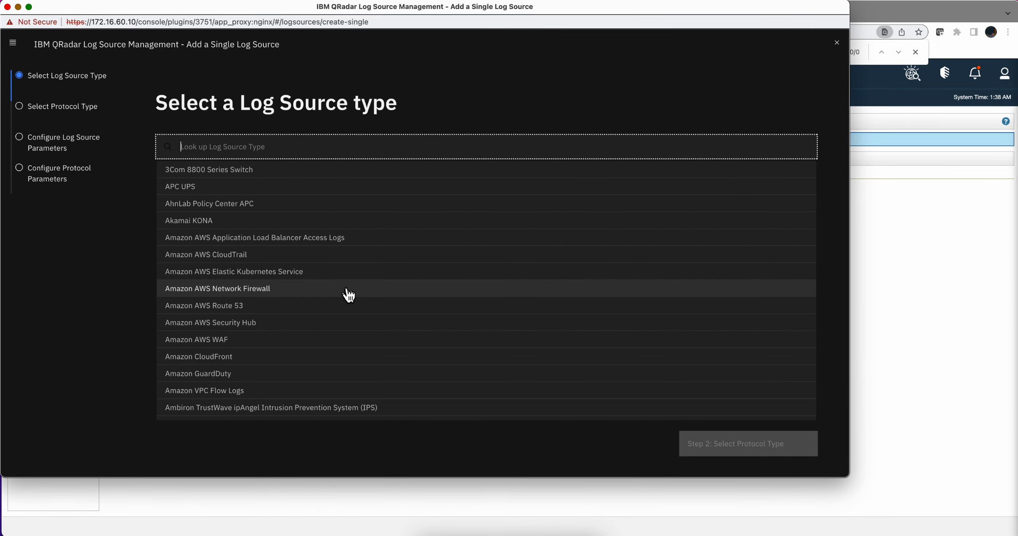
Search the log source type list for 'Goog' to show the Google types
text(G)
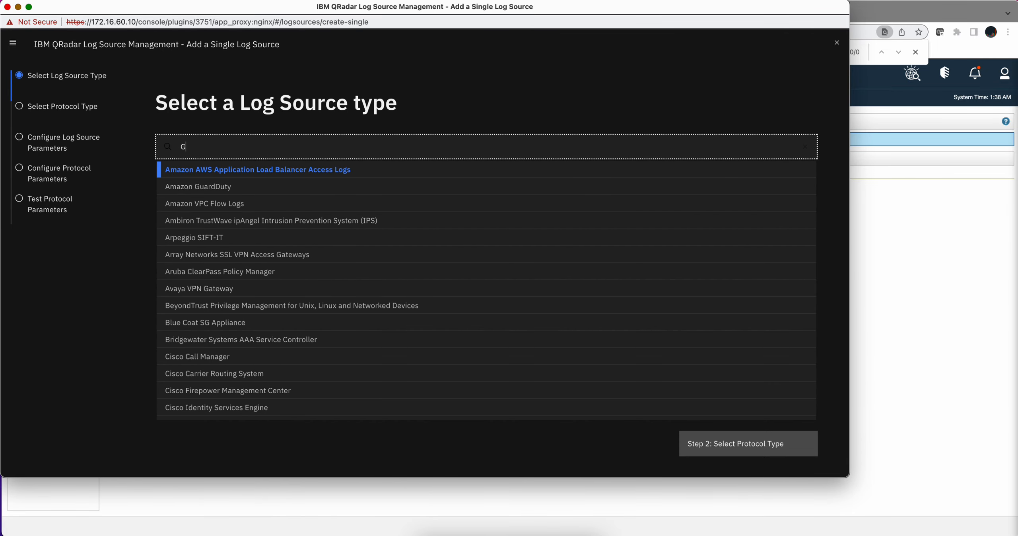
text(oog)
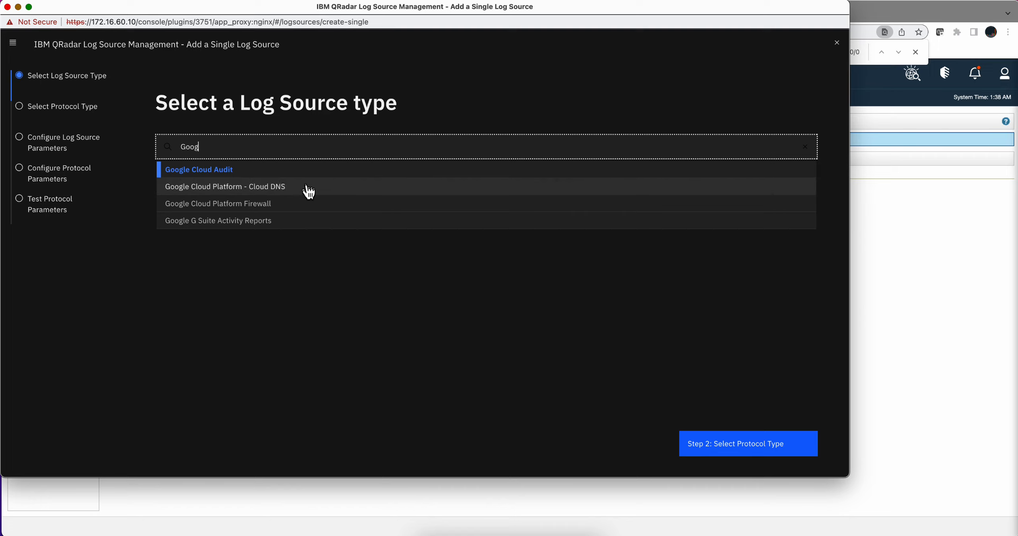
mouse_move(237, 166)
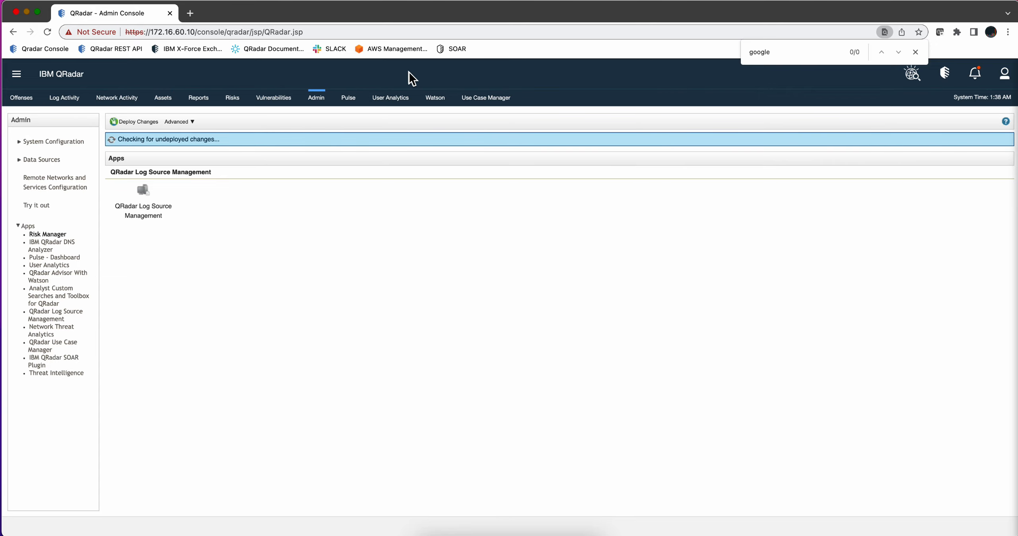
Filter the Use Case Manager rule list to rule names matching 'Google', returning no results
click(485, 97)
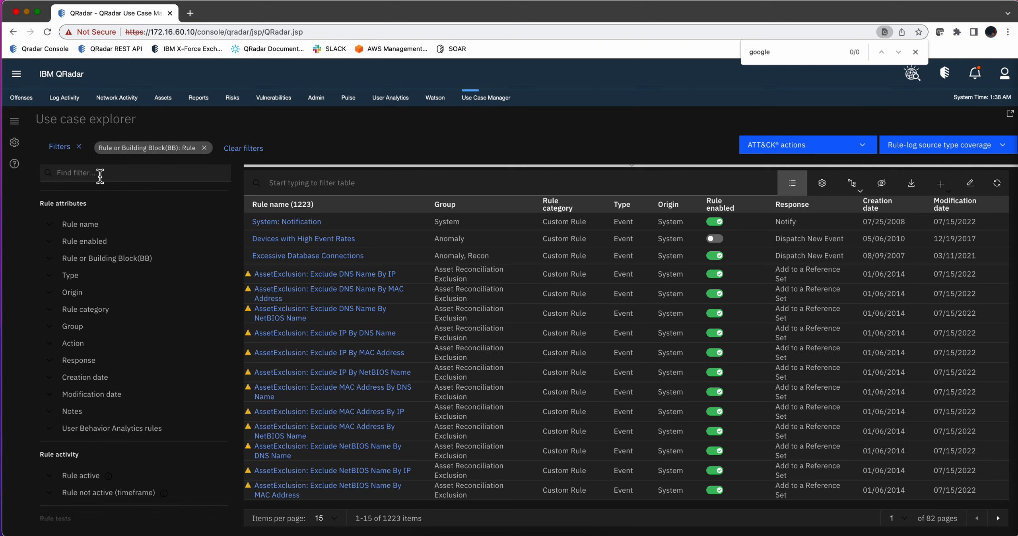
click(134, 172)
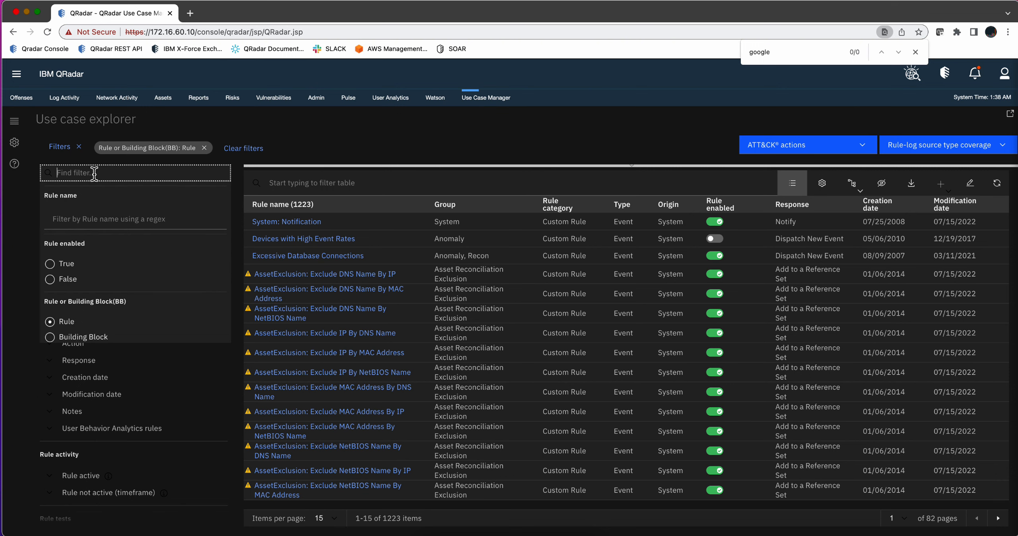
click(135, 220)
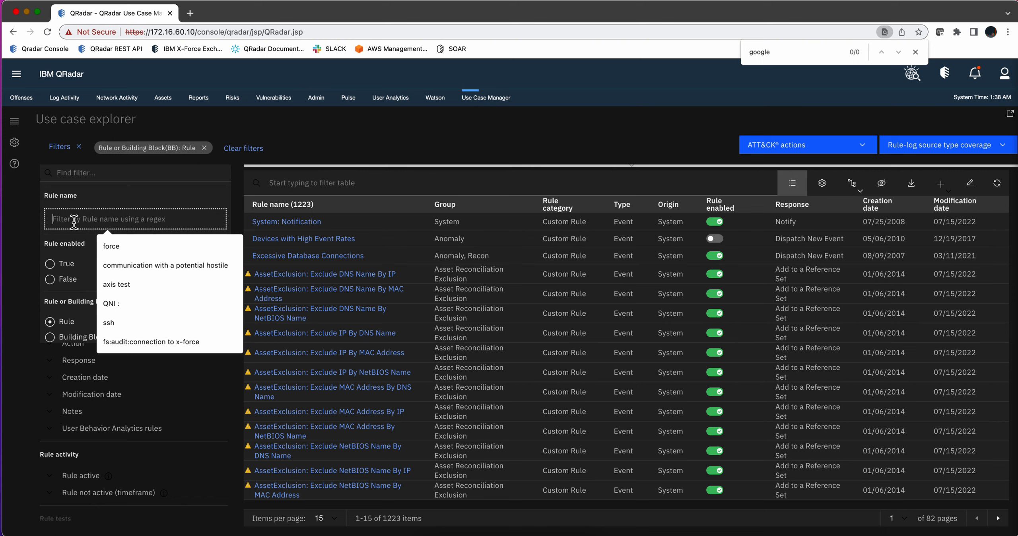
text(Google)
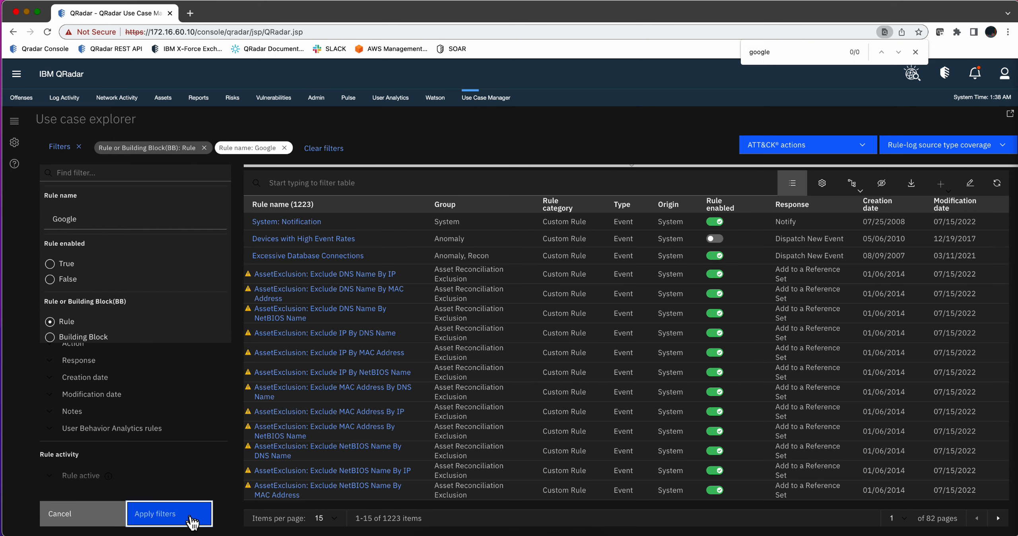
click(168, 513)
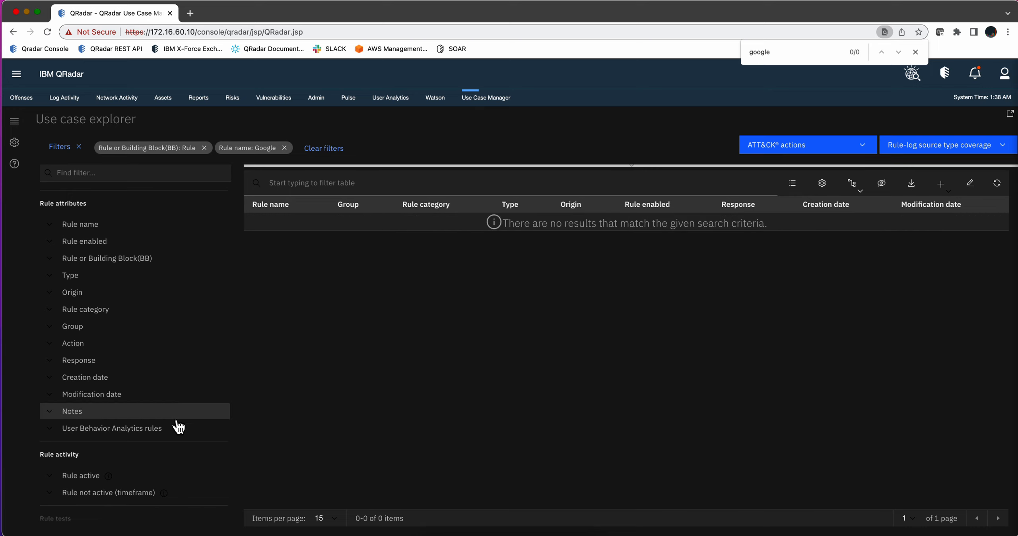
Include non-installed content extensions in the filter and apply it; still no results
scroll(down, 3)
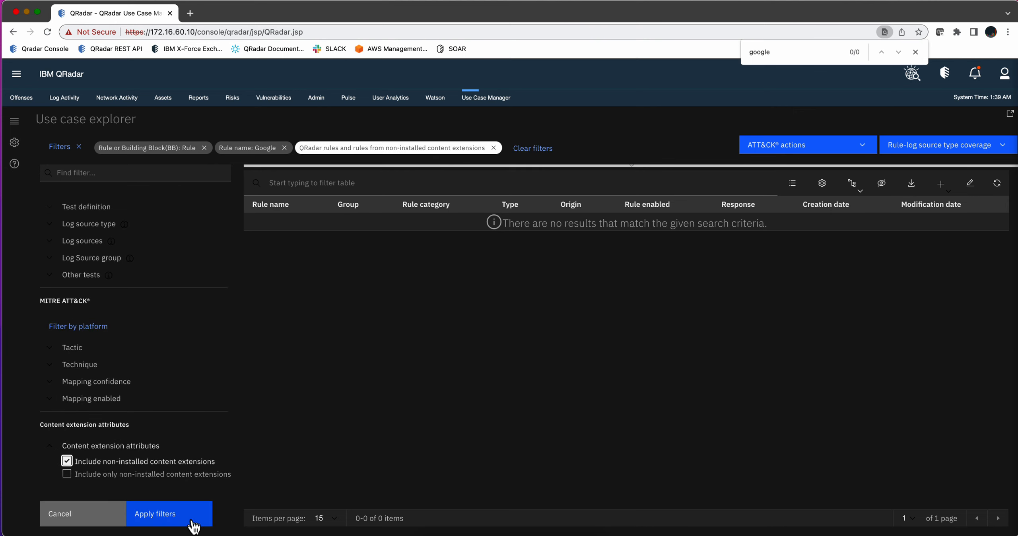
click(170, 513)
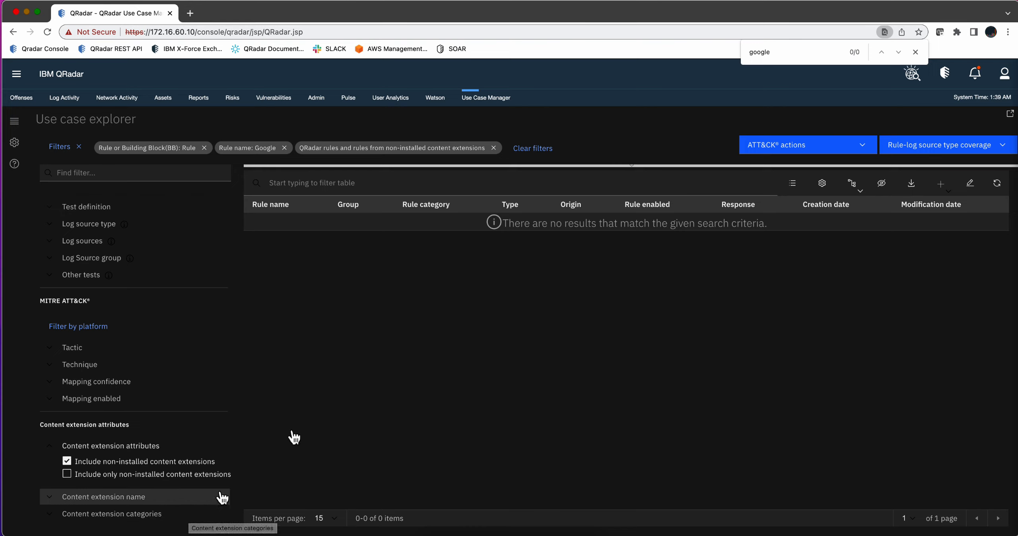
Reload Use Case Manager so the rule list again shows all 1223 rules
click(486, 97)
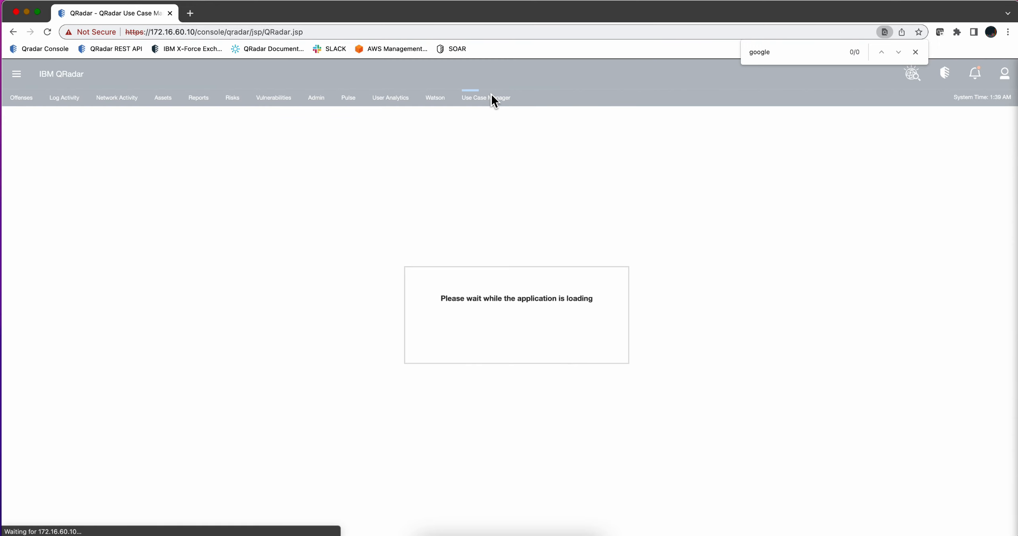
click(486, 97)
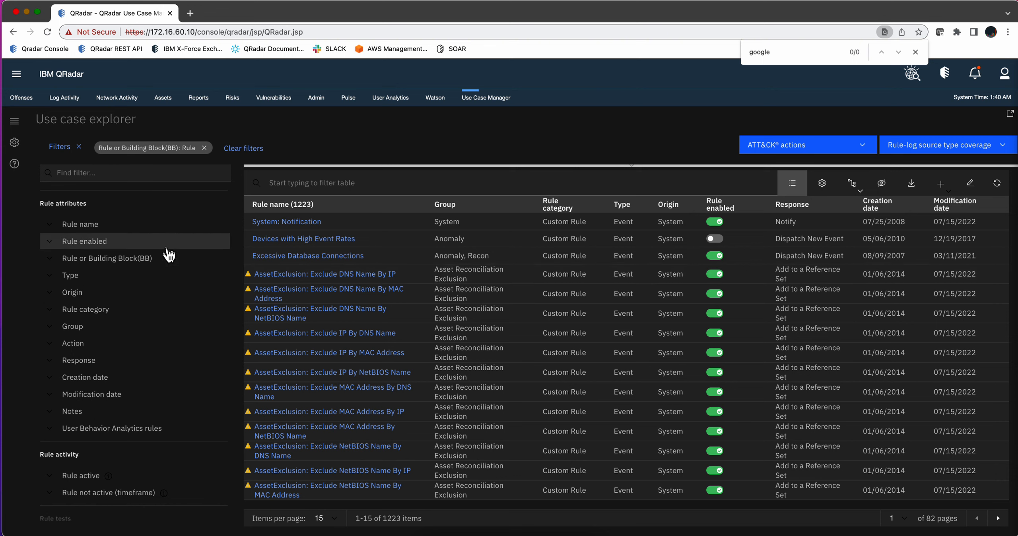
mouse_move(168, 291)
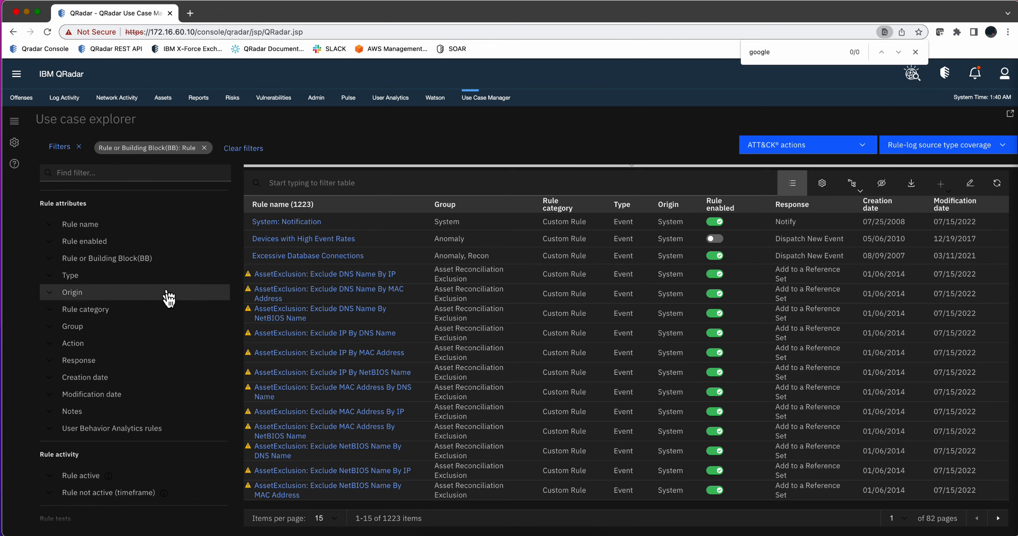
Expand the log source type filter and show all types, scrolling down to the Google entries
scroll(down, 3)
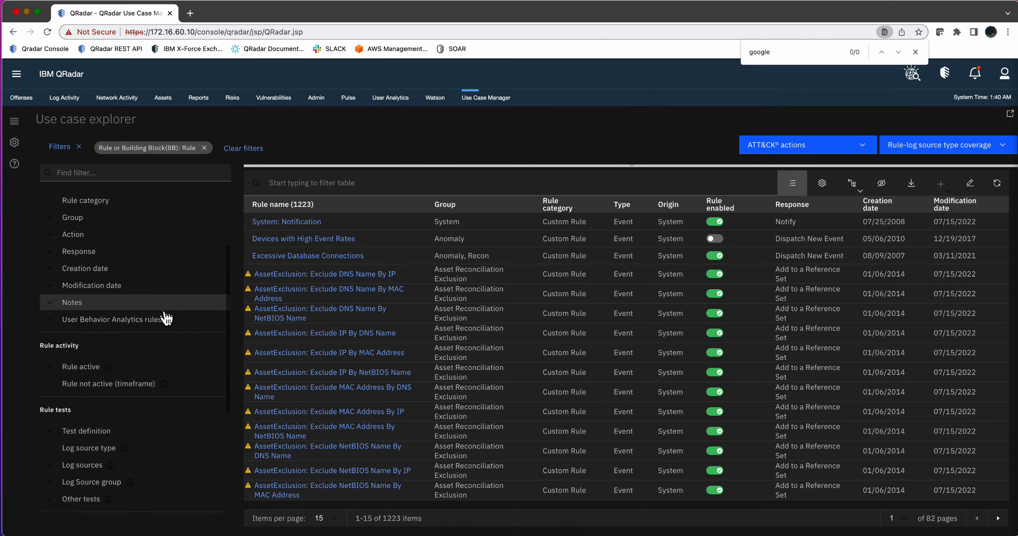
scroll(down, 3)
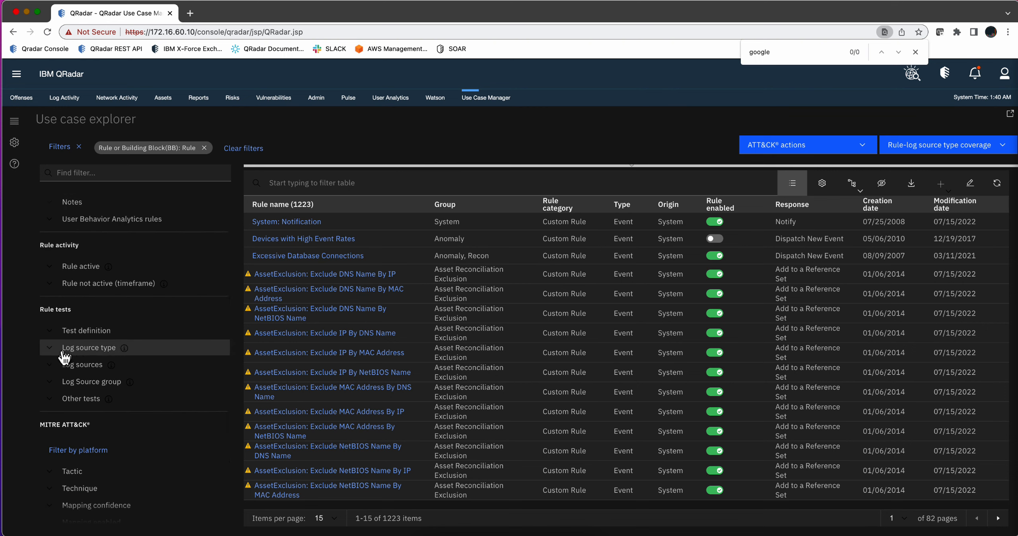
click(89, 348)
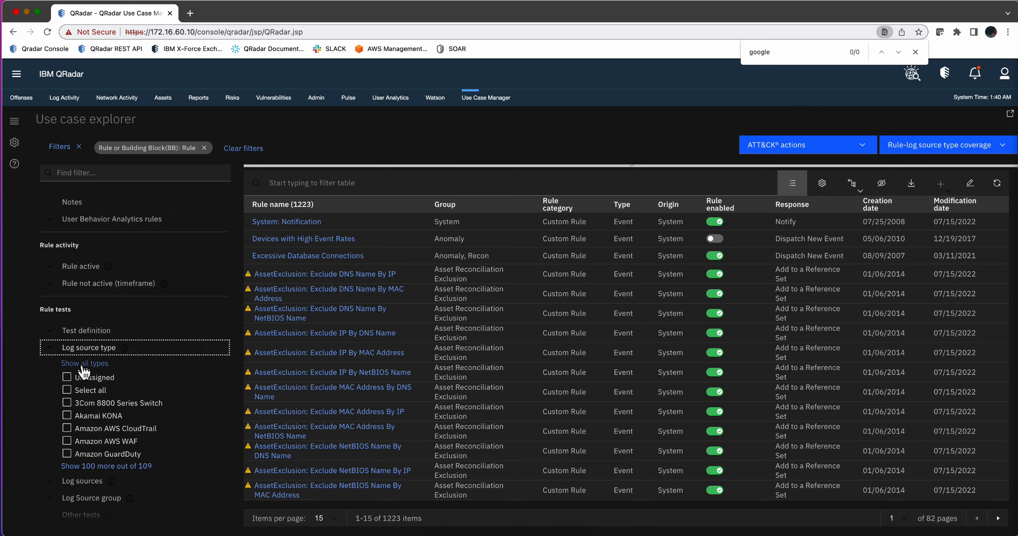
click(83, 364)
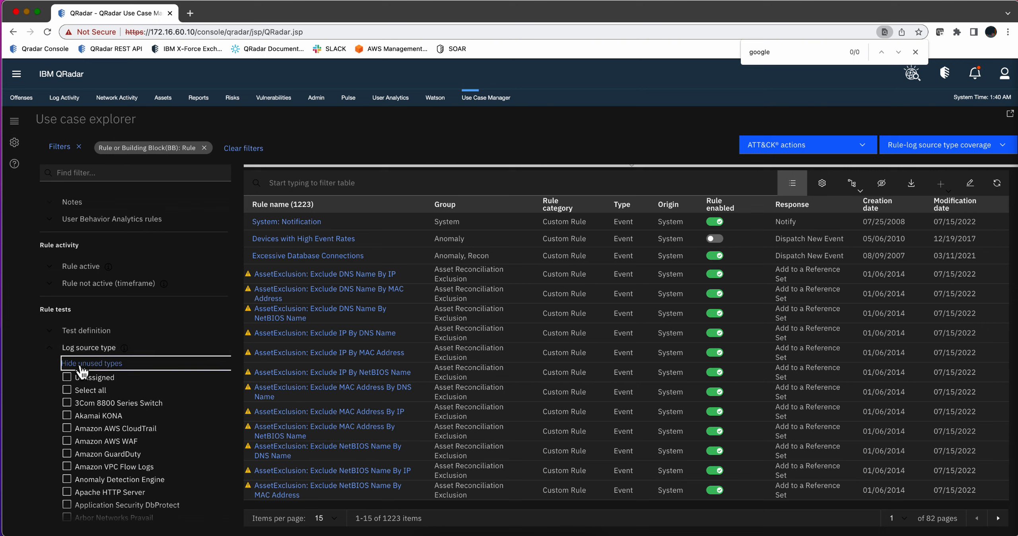
scroll(down, 3)
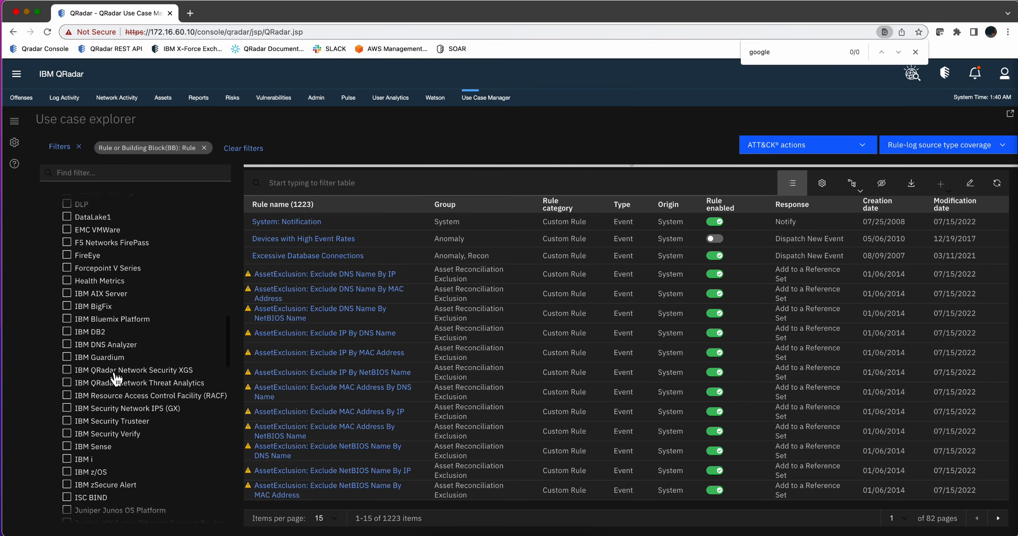
scroll(down, 3)
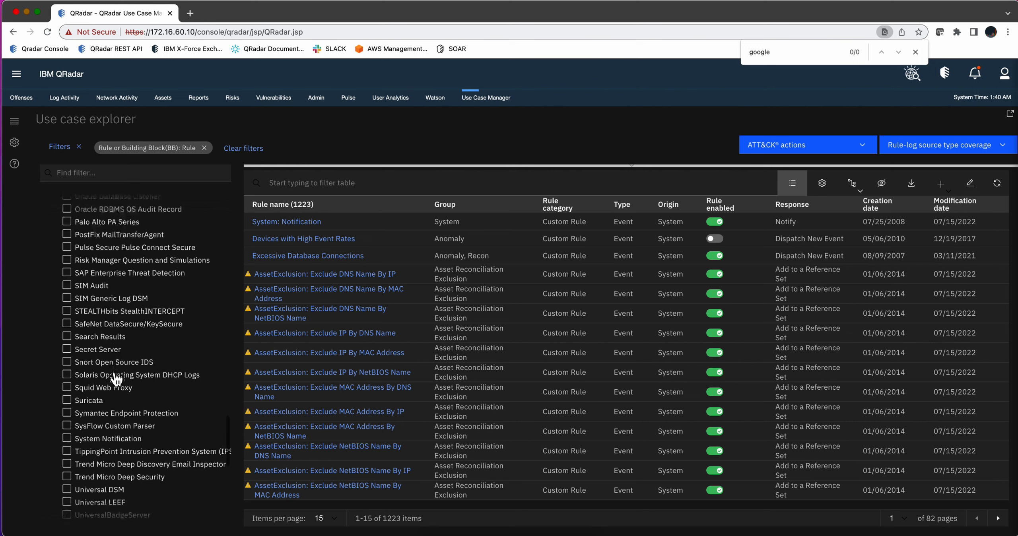
scroll(down, 3)
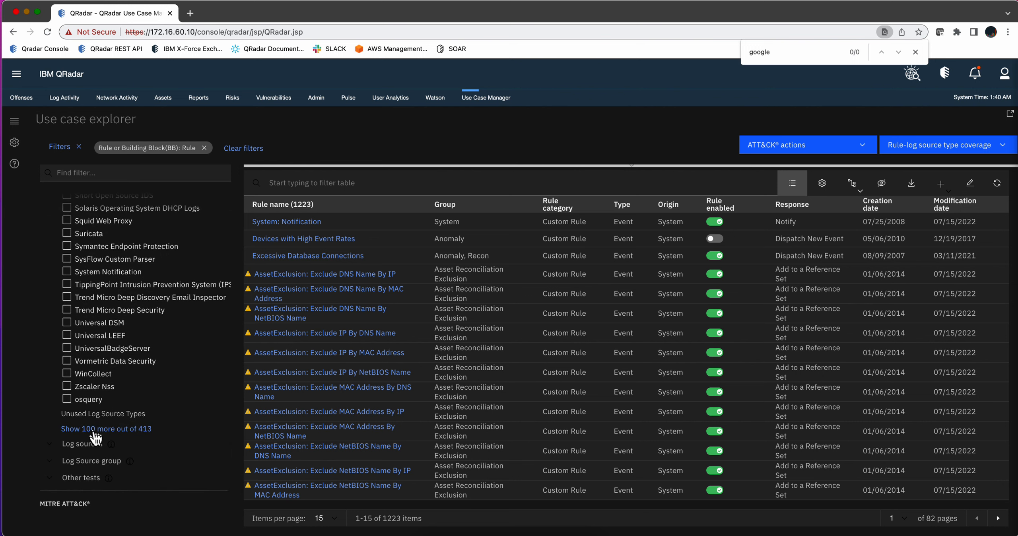
scroll(down, 3)
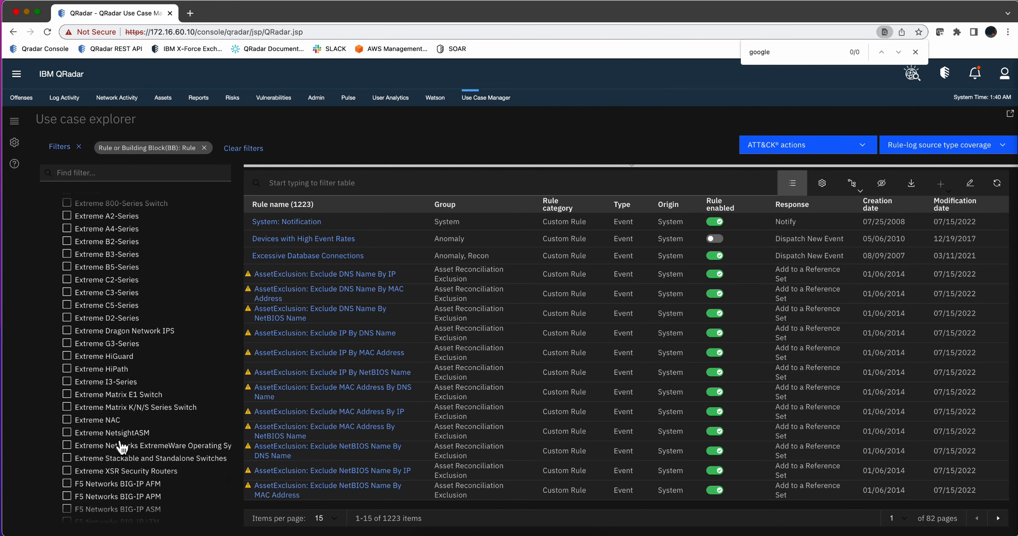
scroll(down, 3)
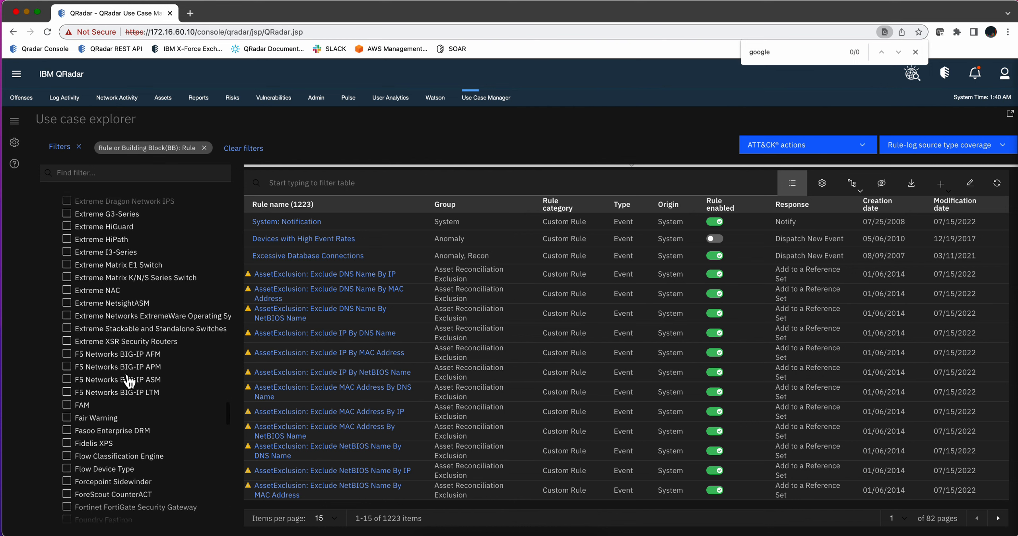
scroll(down, 3)
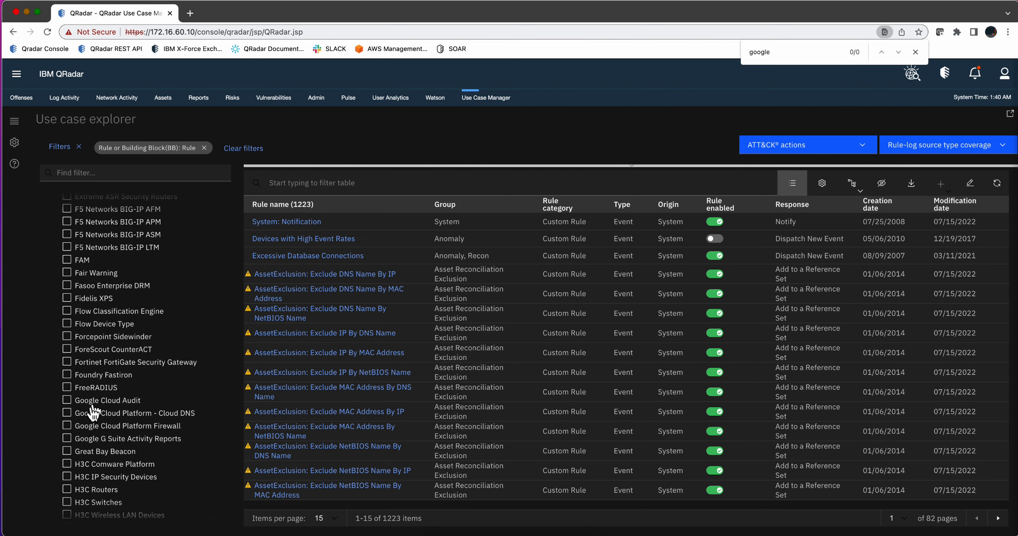
Filter rules to Google Cloud Audit, Cloud DNS, Firewall and G Suite Activity Reports, leaving 232 rules
click(67, 400)
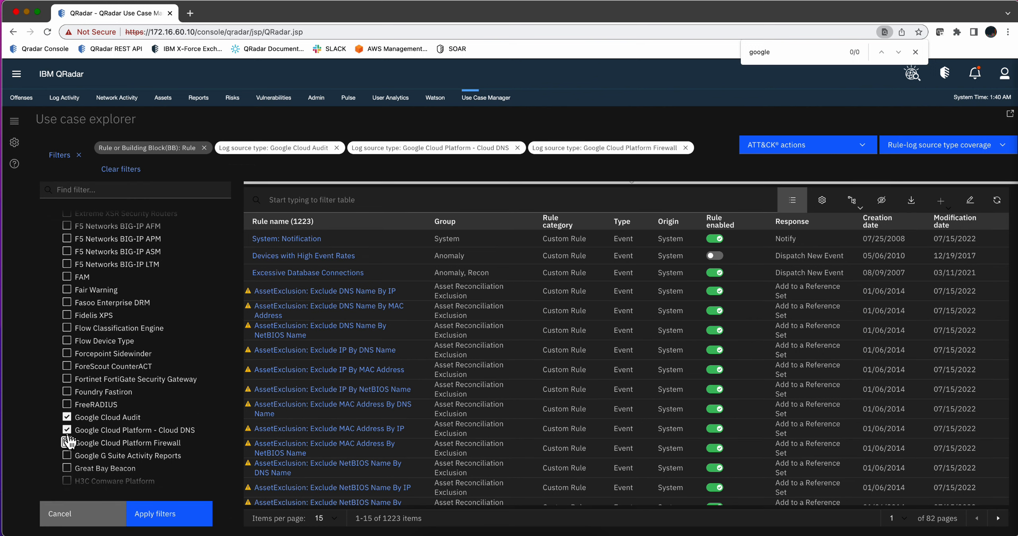
click(67, 455)
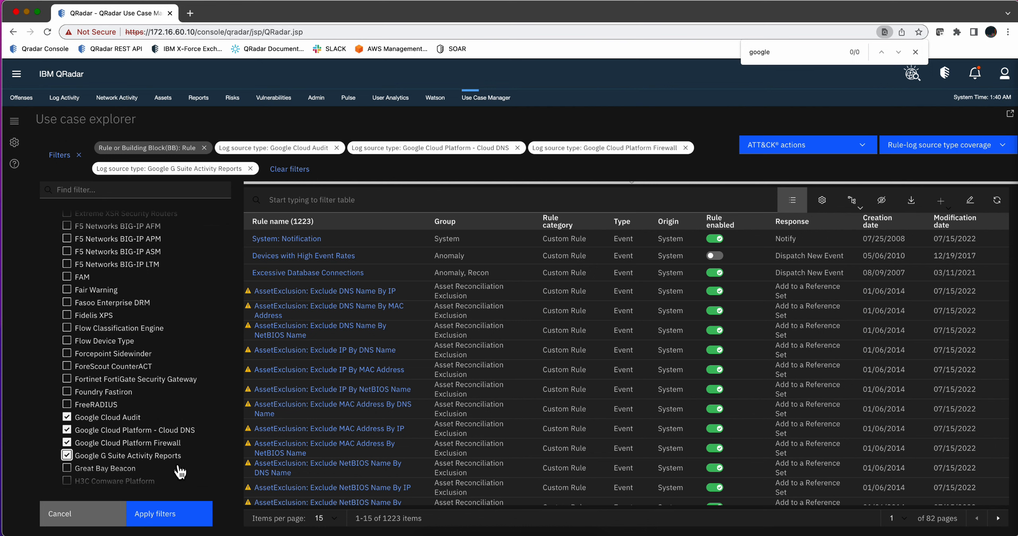
mouse_move(172, 523)
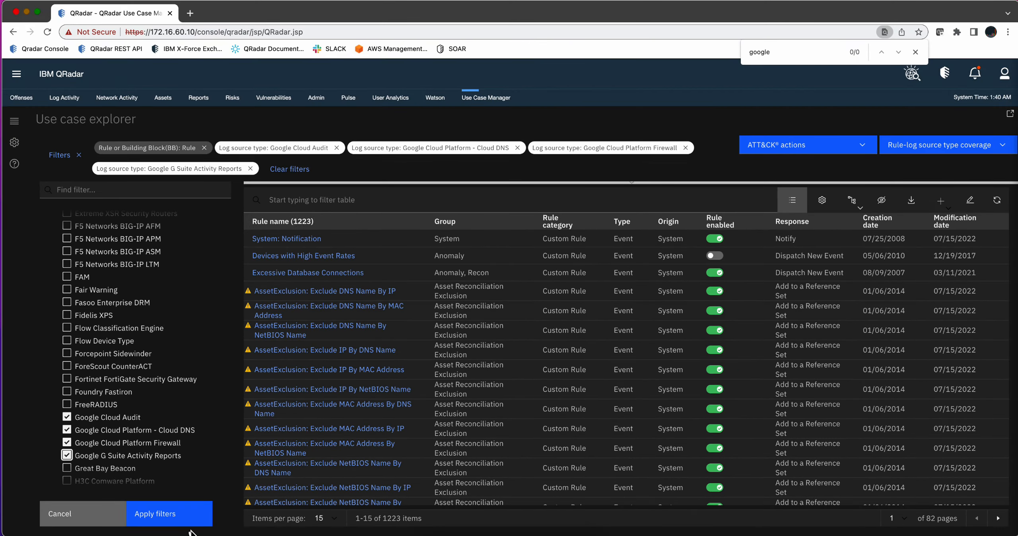
click(168, 512)
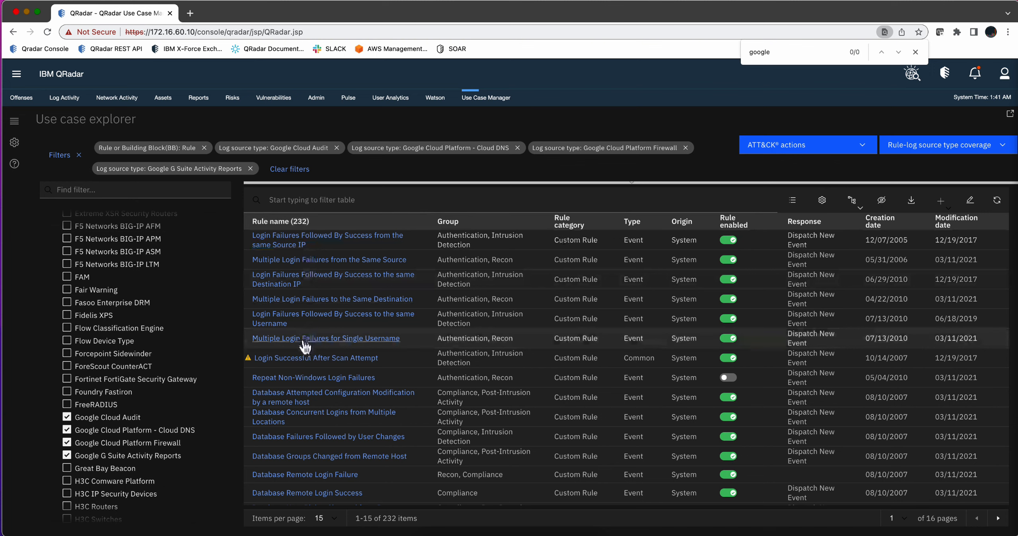
click(325, 338)
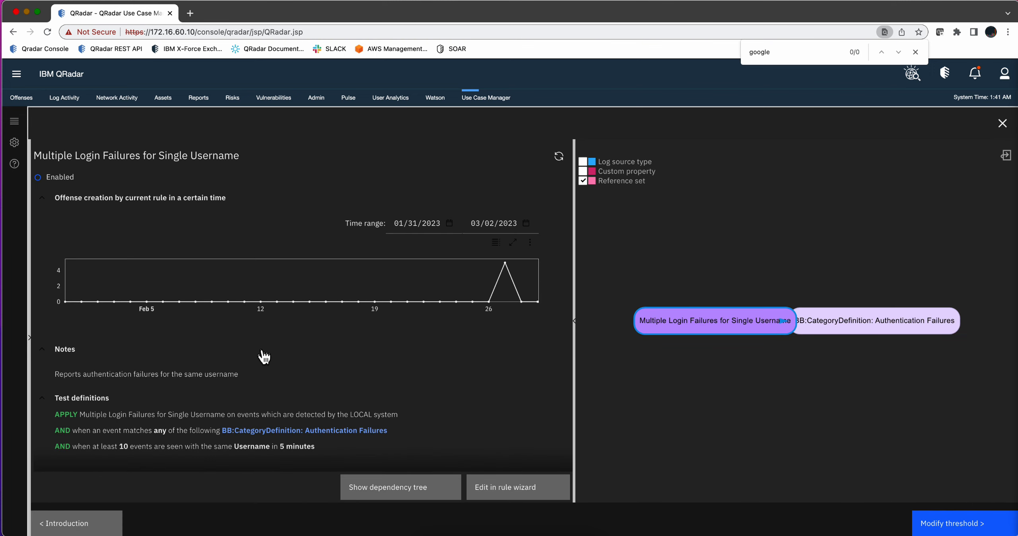
scroll(down, 3)
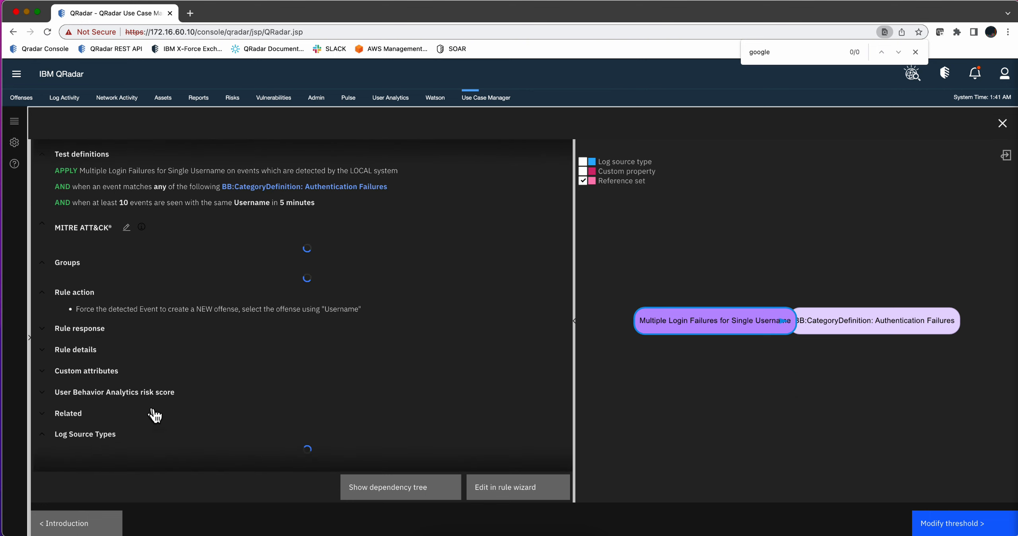
mouse_move(232, 357)
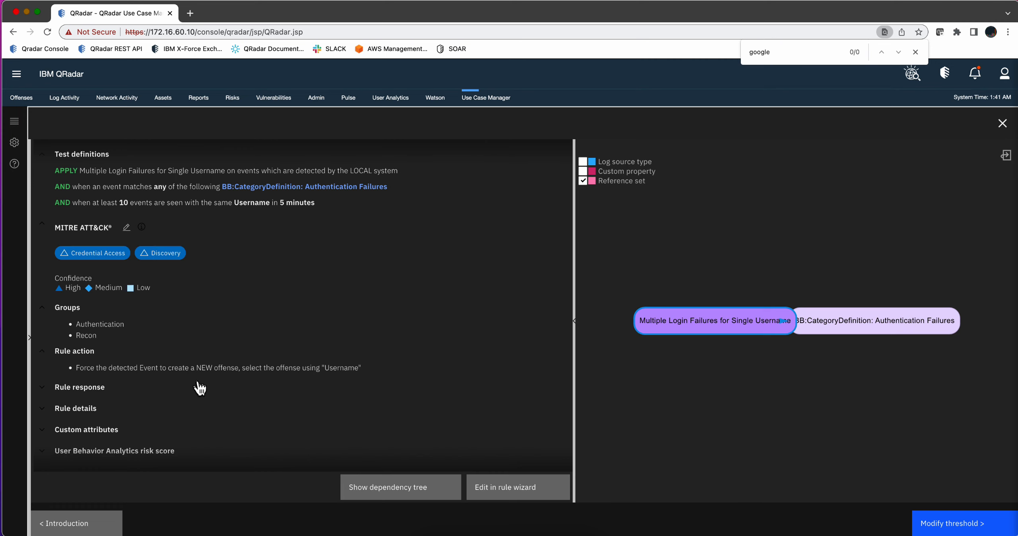
scroll(down, 3)
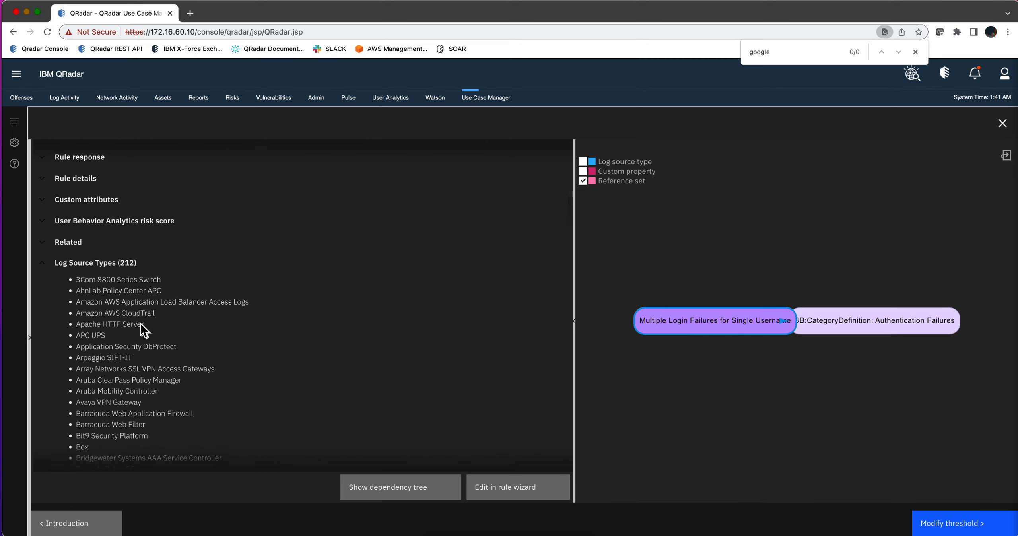
scroll(down, 3)
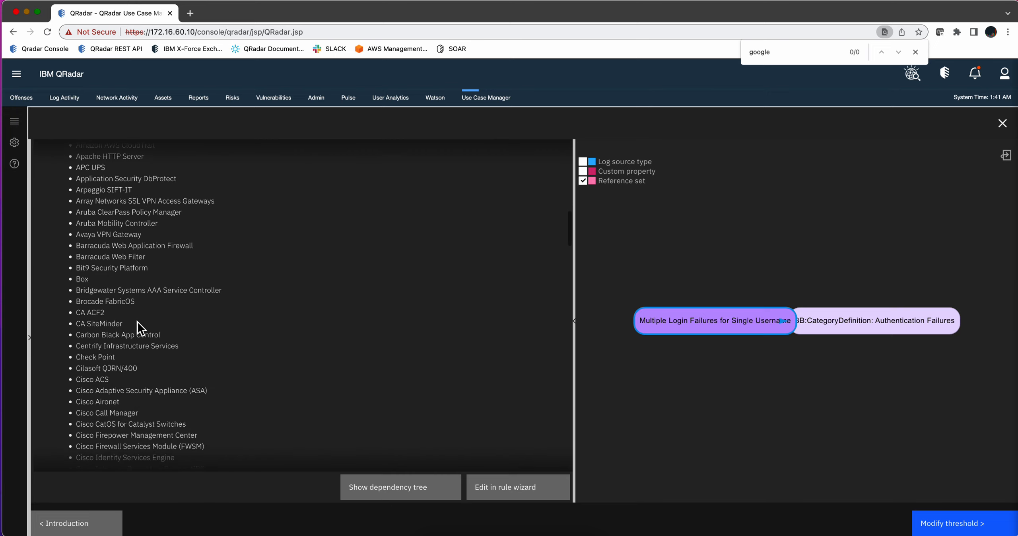
scroll(down, 3)
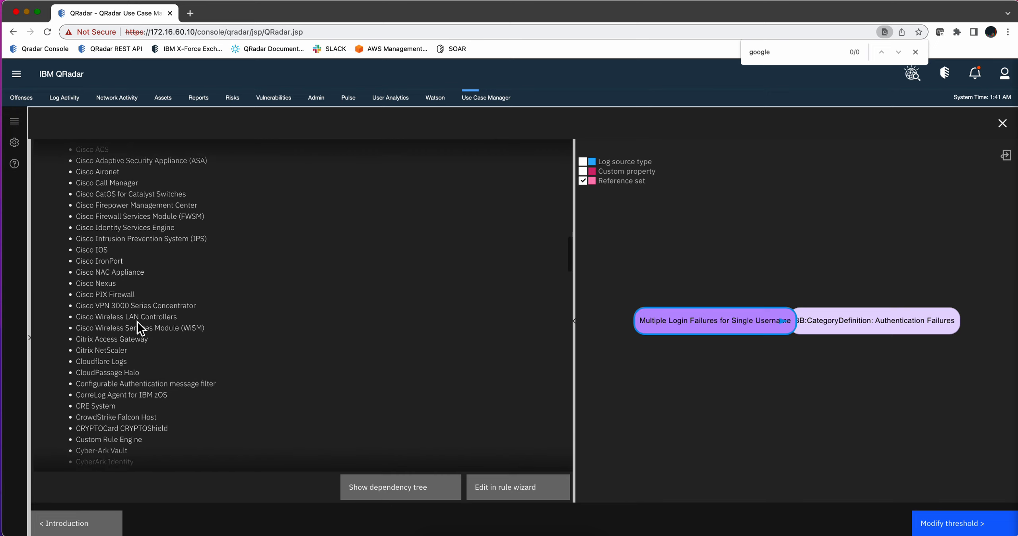
scroll(down, 3)
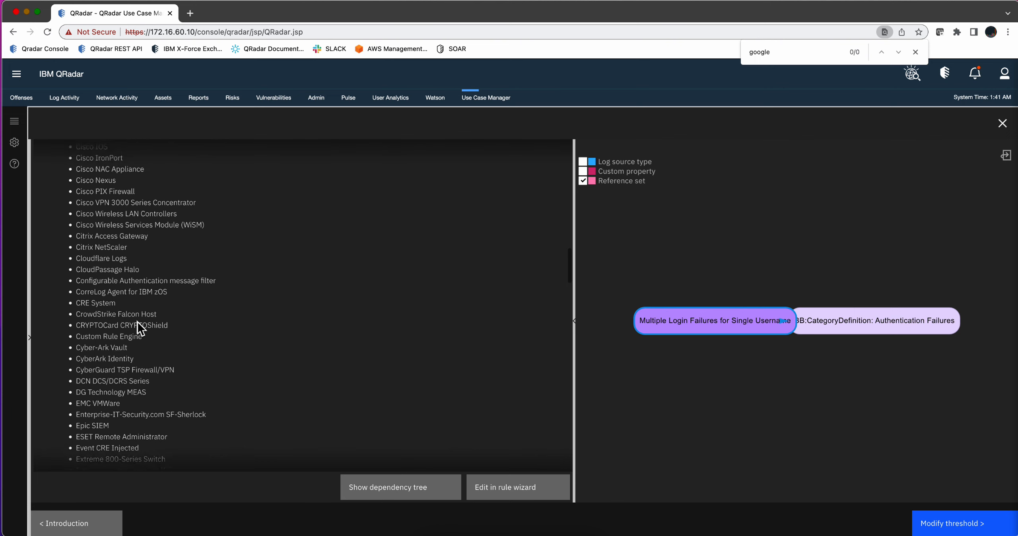
scroll(down, 3)
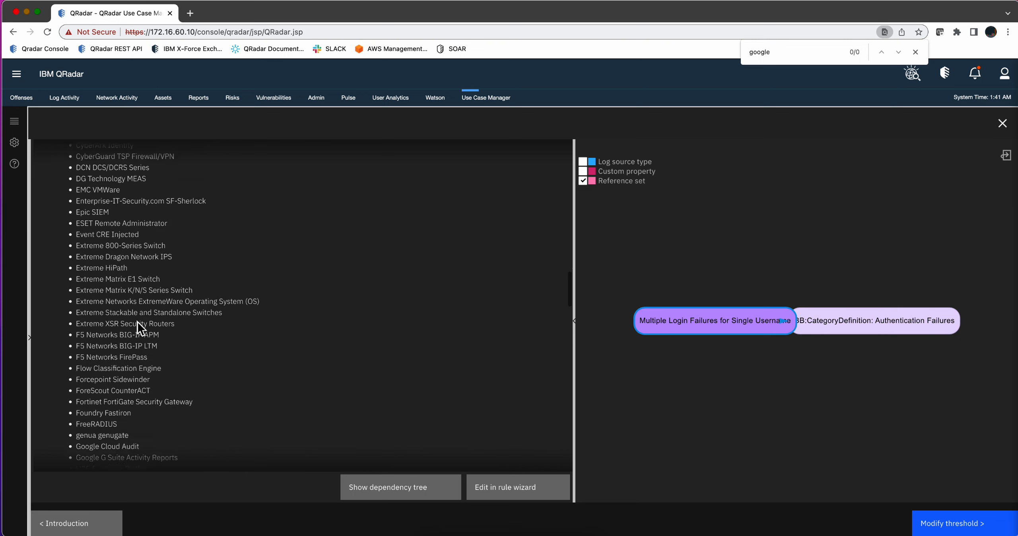
scroll(down, 3)
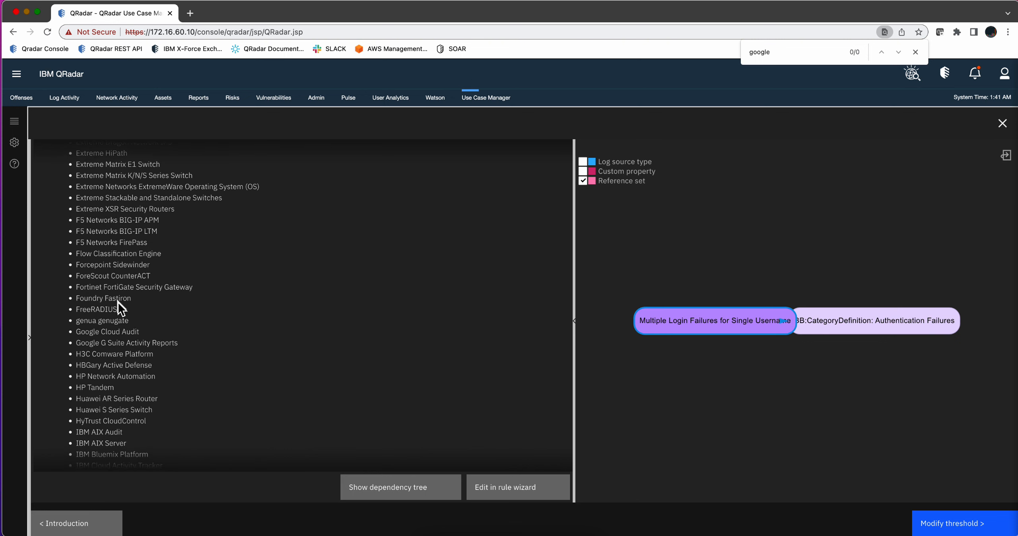
mouse_move(107, 336)
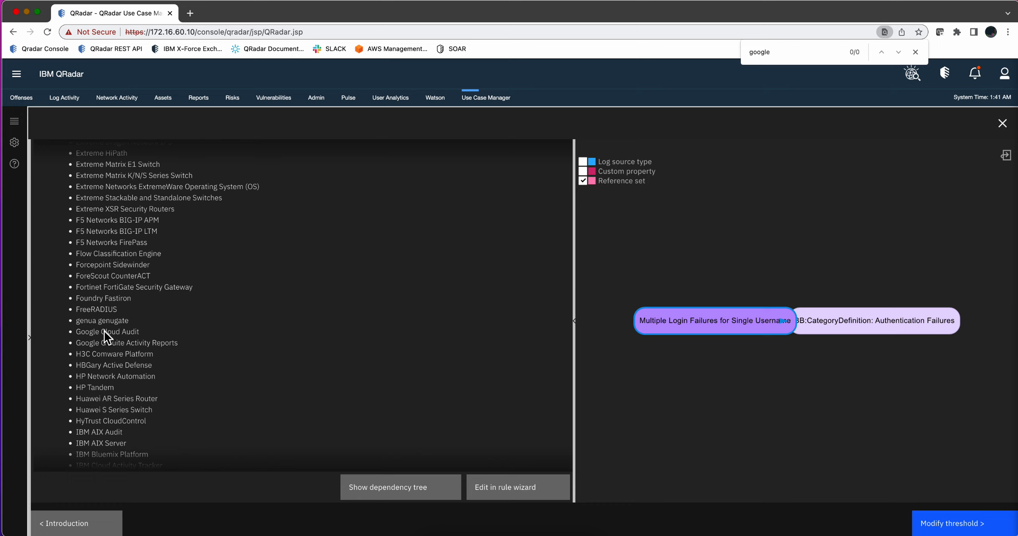
mouse_move(148, 346)
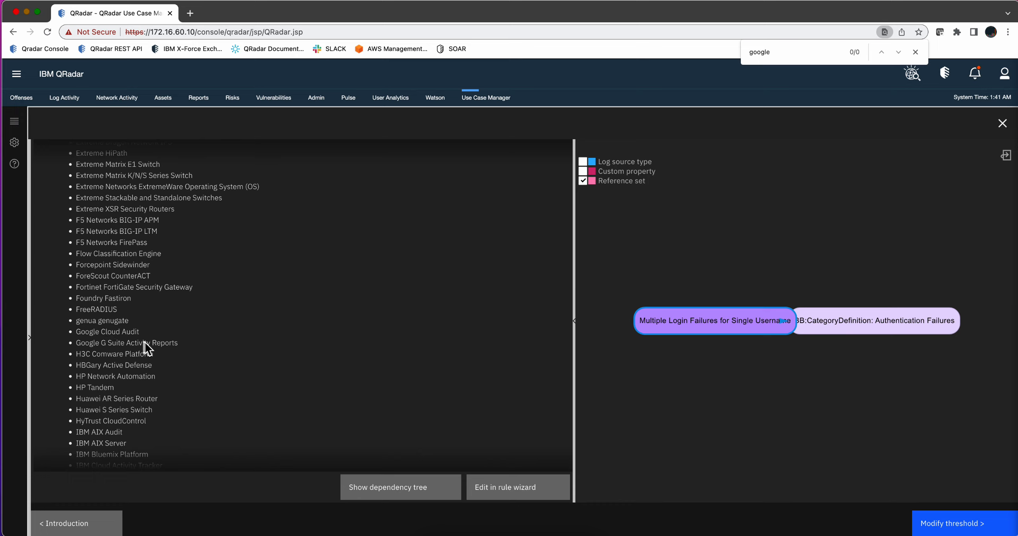
mouse_move(864, 291)
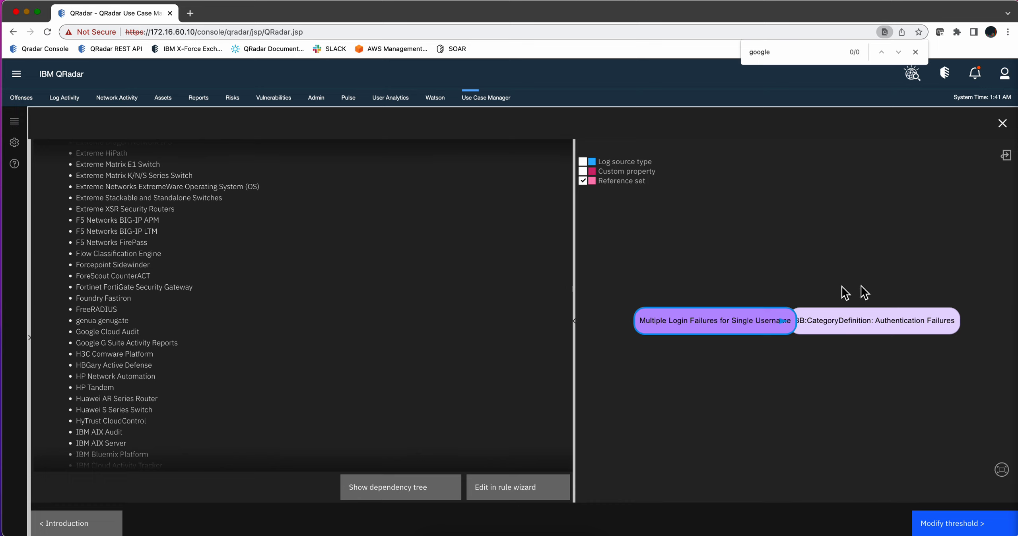
mouse_move(1002, 124)
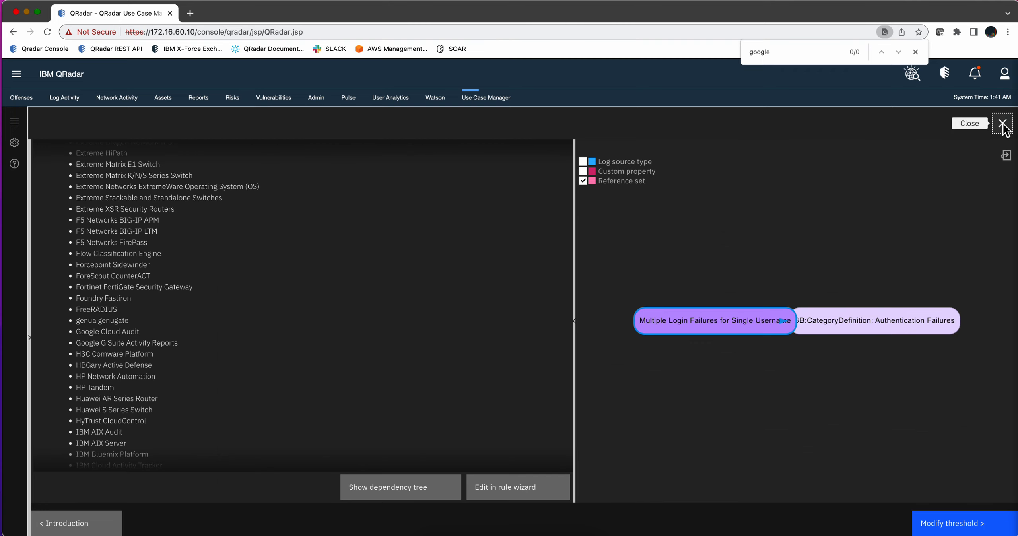
click(1003, 123)
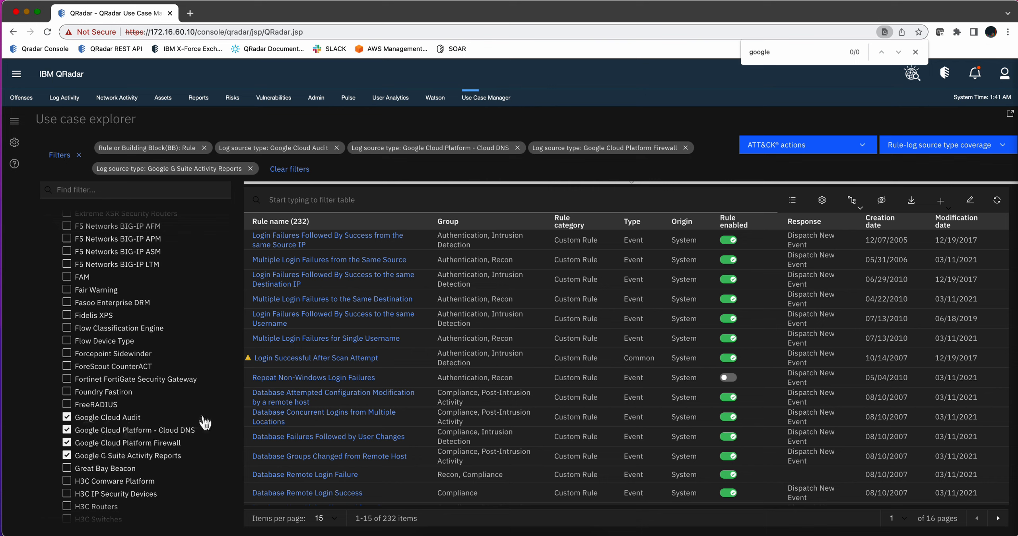
Include non-installed content extensions (307 rules), then tick Include only non-installed content extensions
scroll(down, 3)
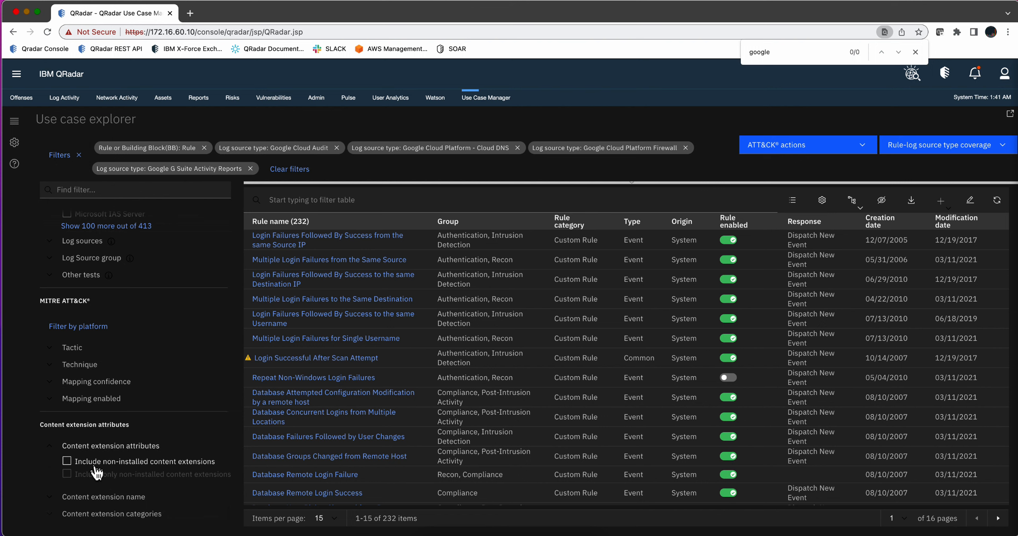
click(67, 462)
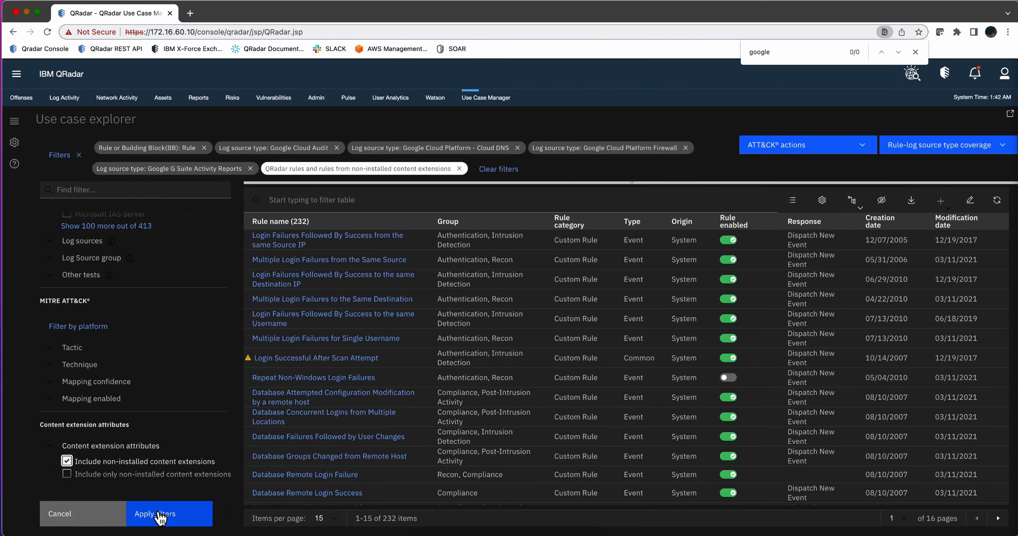
click(153, 513)
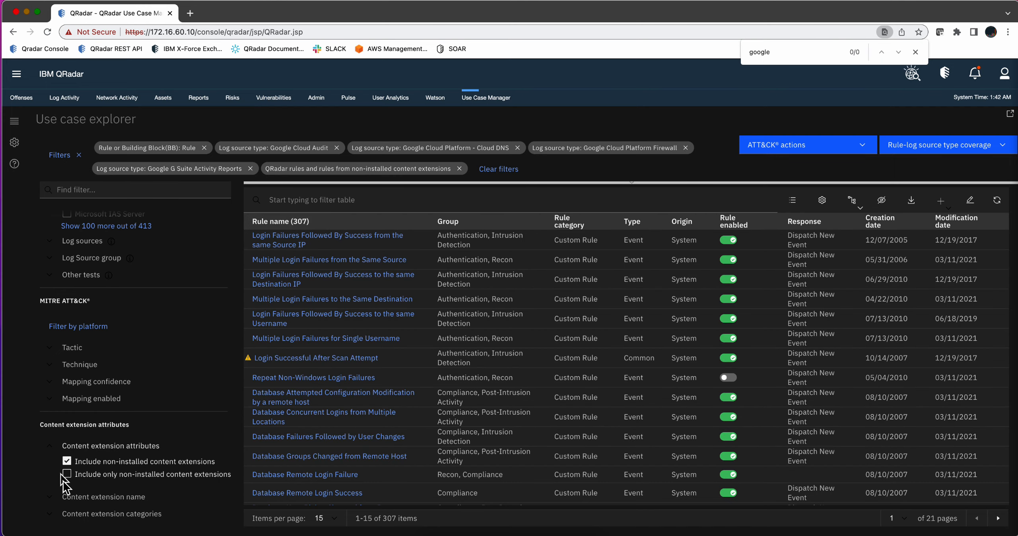
click(66, 474)
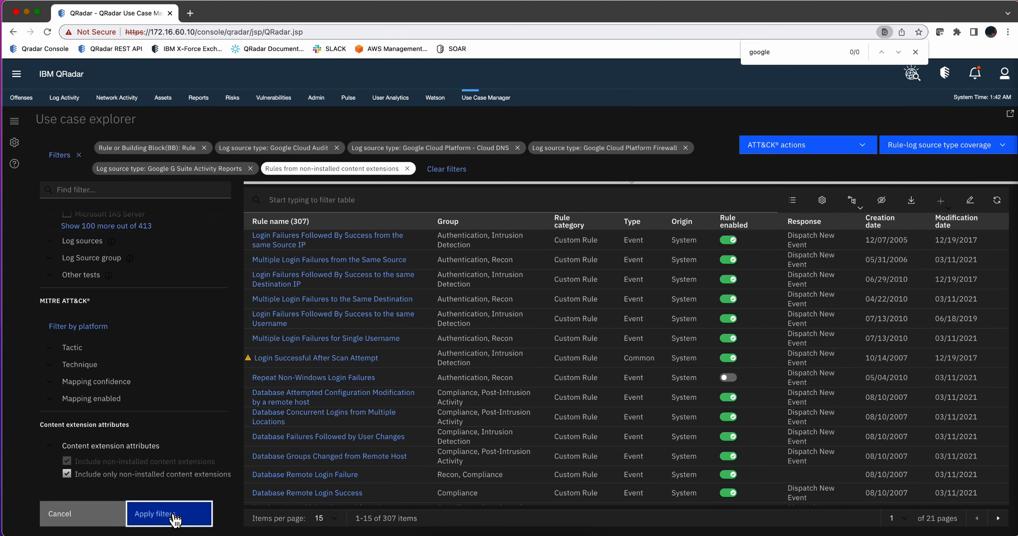
Apply the only-non-installed content extensions filter, leaving 75 rules
click(169, 513)
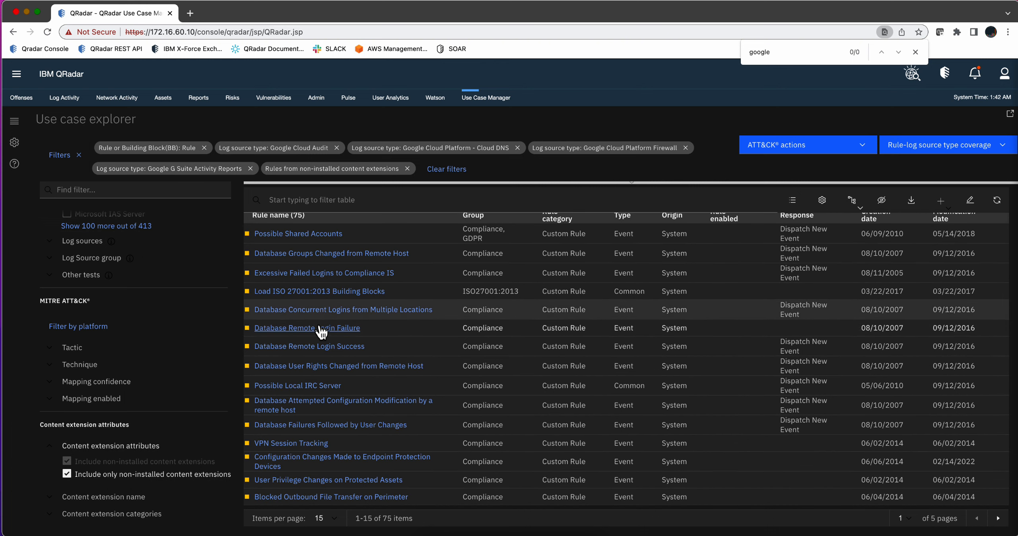
mouse_move(319, 333)
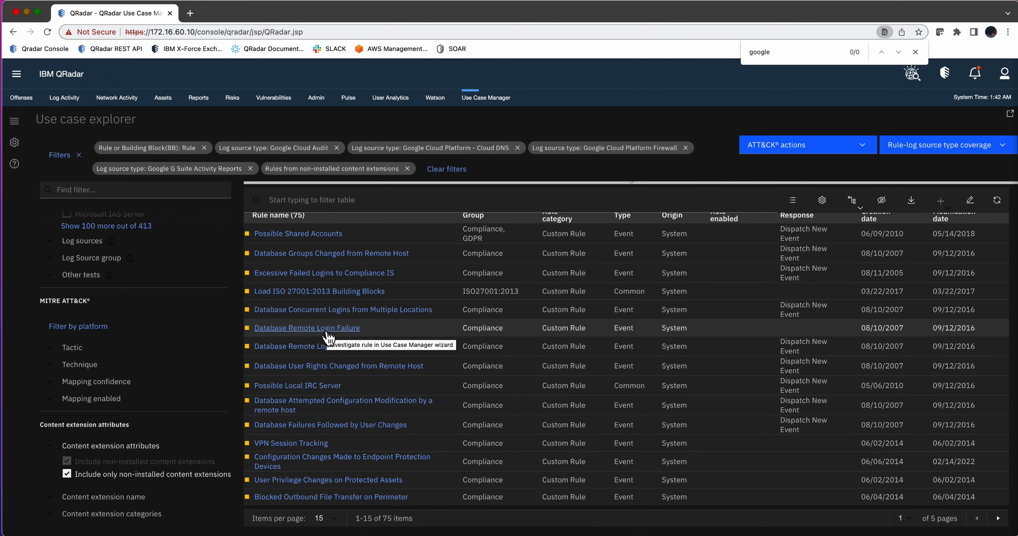
mouse_move(306, 296)
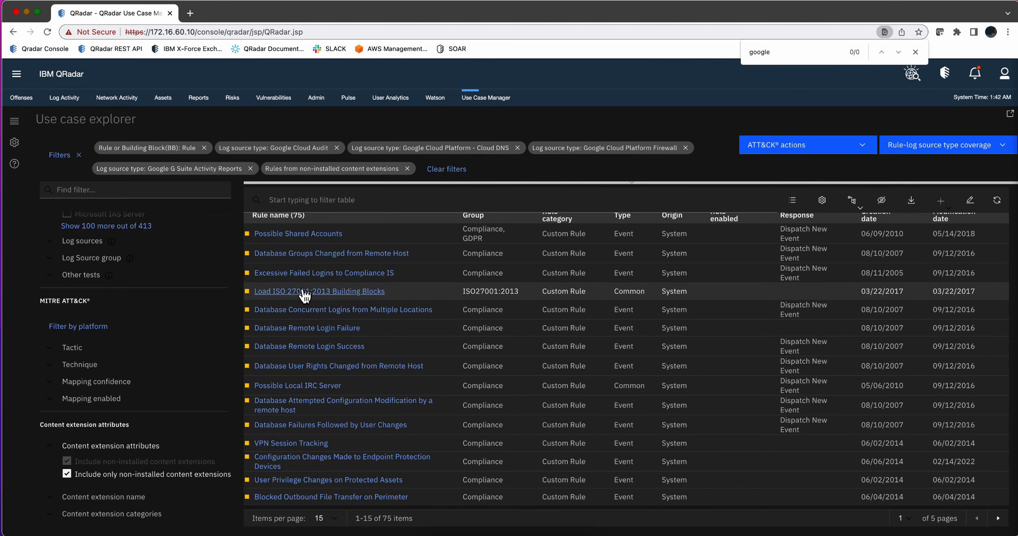
mouse_move(311, 410)
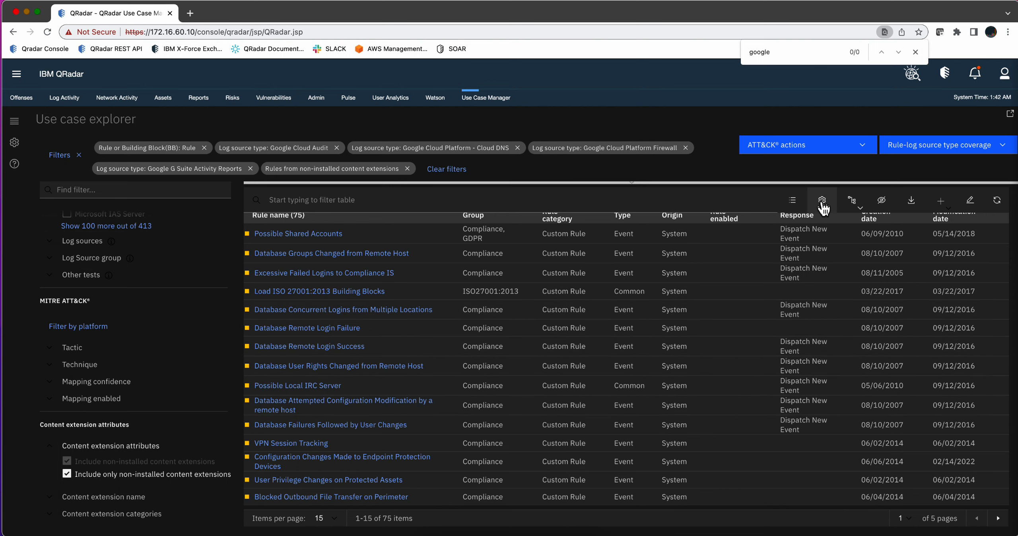
Add the Content extension name column to the 75-rule list via the table settings
click(821, 199)
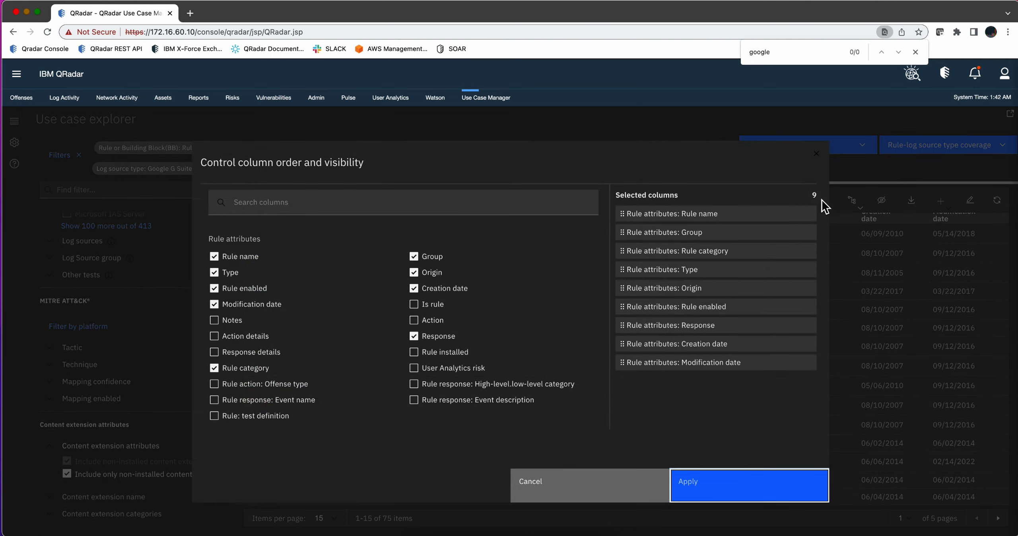
scroll(down, 3)
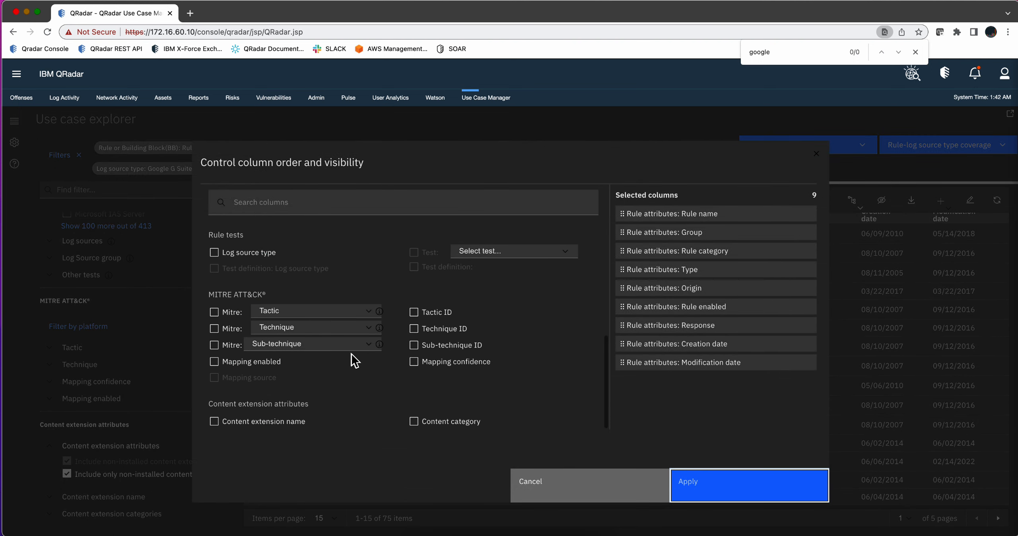
click(214, 421)
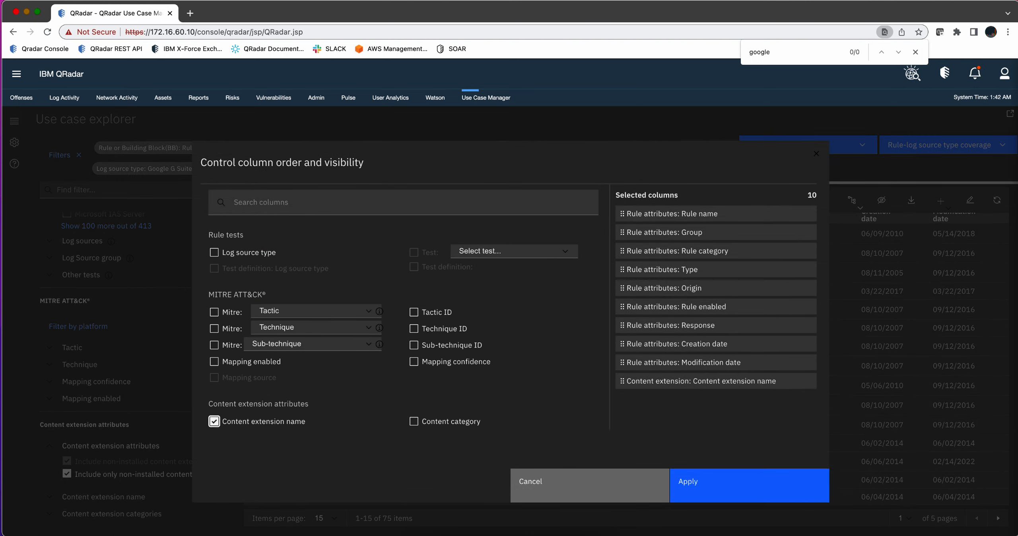
click(748, 481)
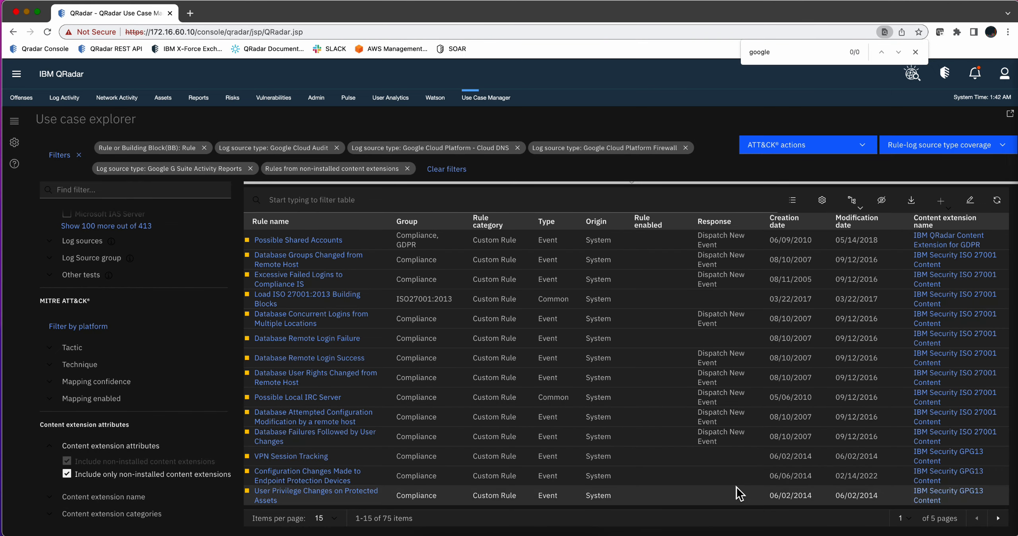
mouse_move(948, 239)
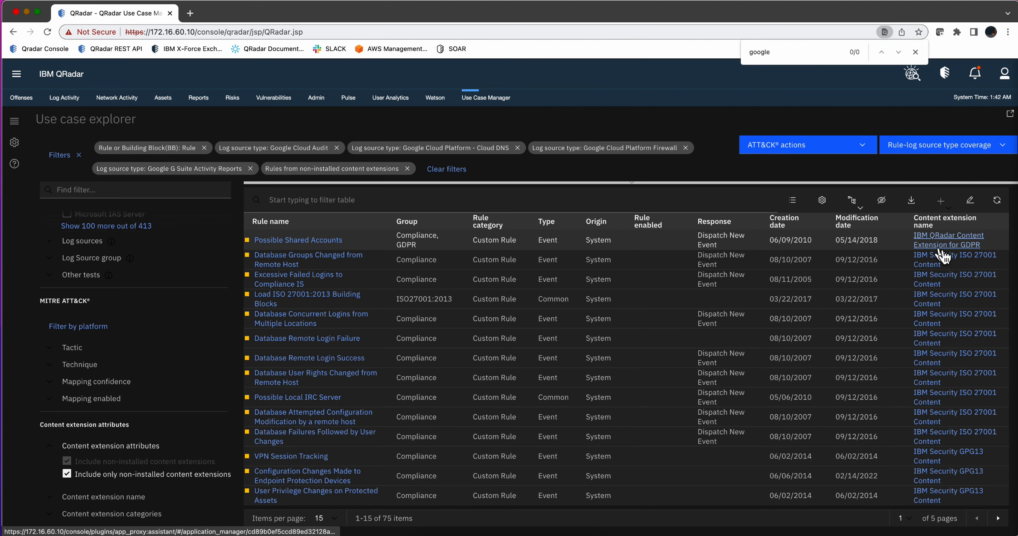